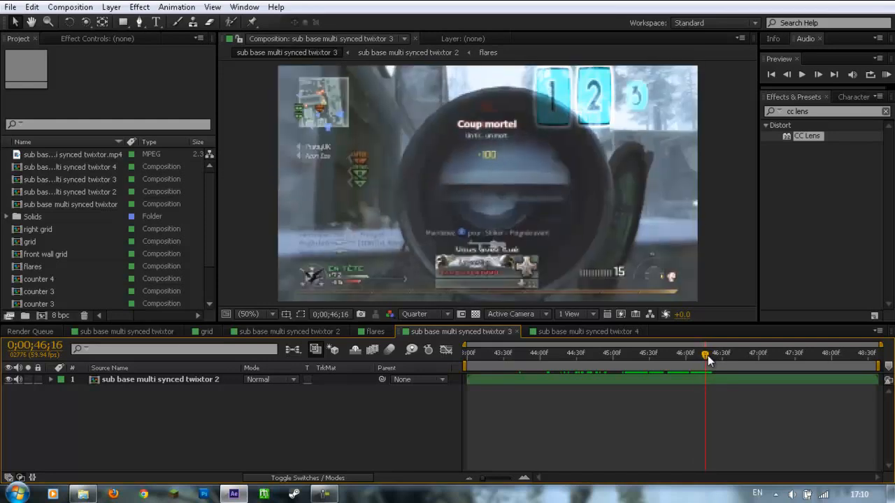
Step: Frame the cyan box with black and outline solid layers to form a border
click(583, 331)
text(black)
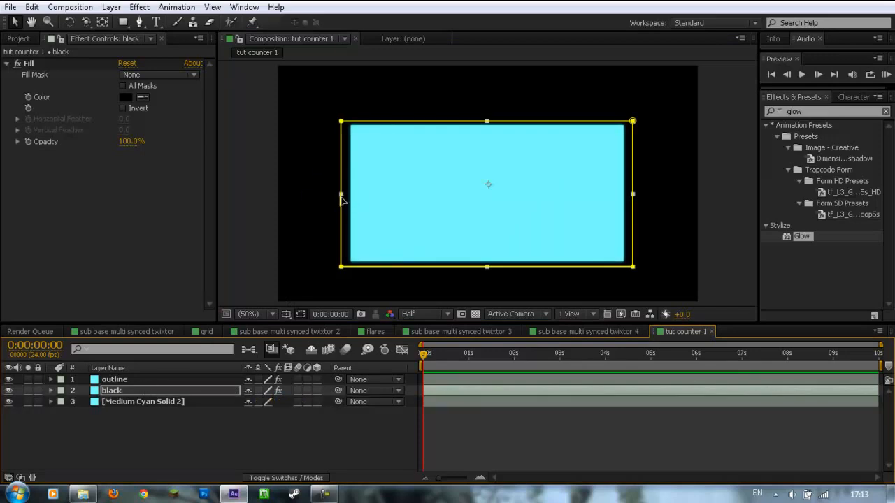
click(114, 379)
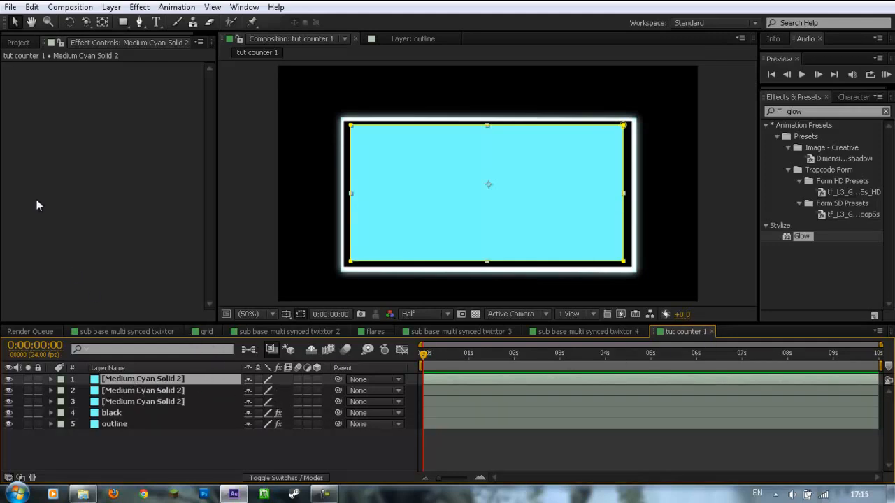
Step: Stack Medium Cyan Solid layers over the black and outline solids and add Glow
click(23, 41)
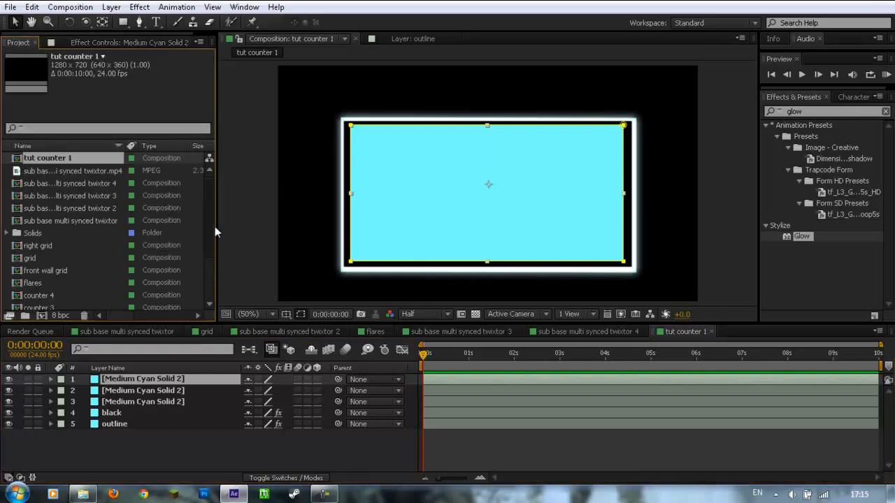
click(741, 331)
text(cc lens)
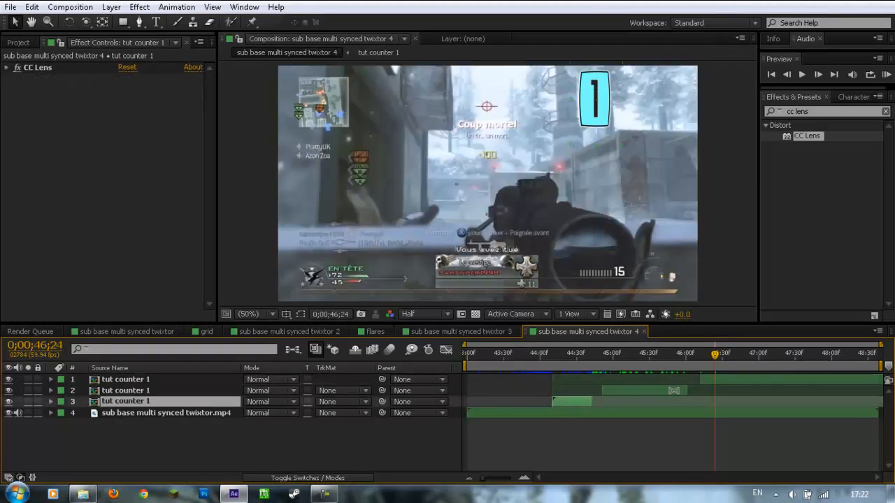
click(165, 413)
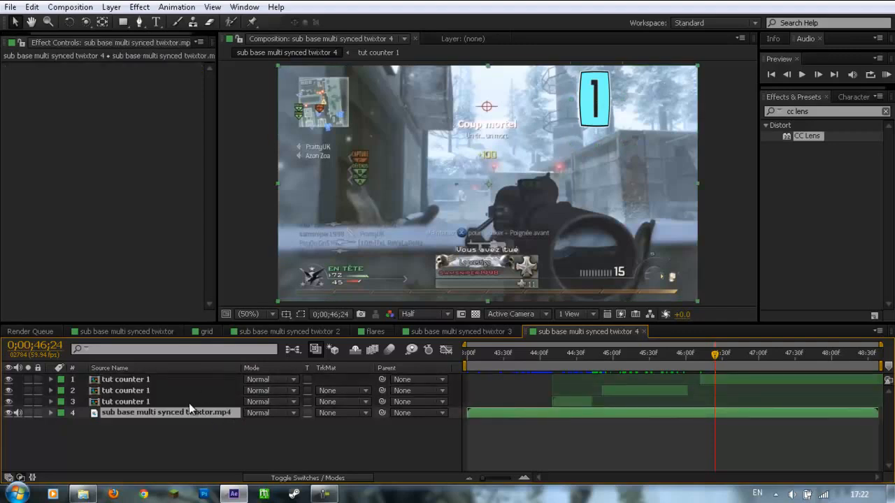